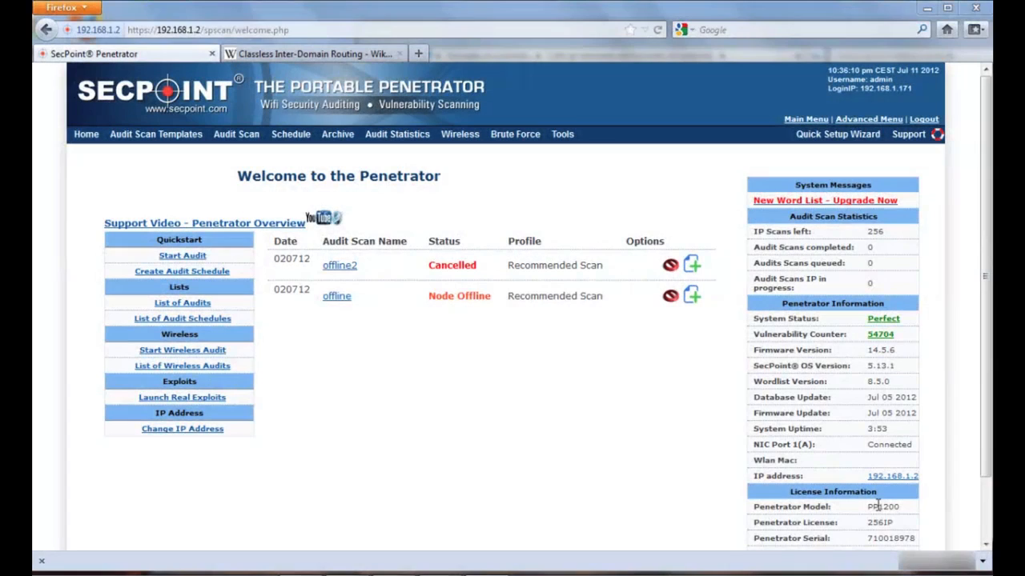
mouse_move(575, 451)
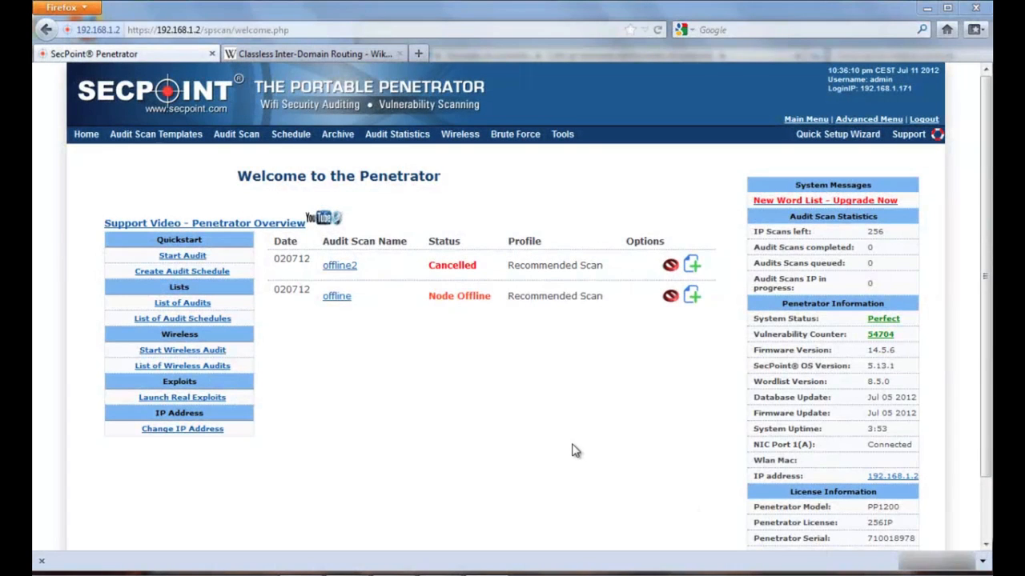
mouse_move(563, 445)
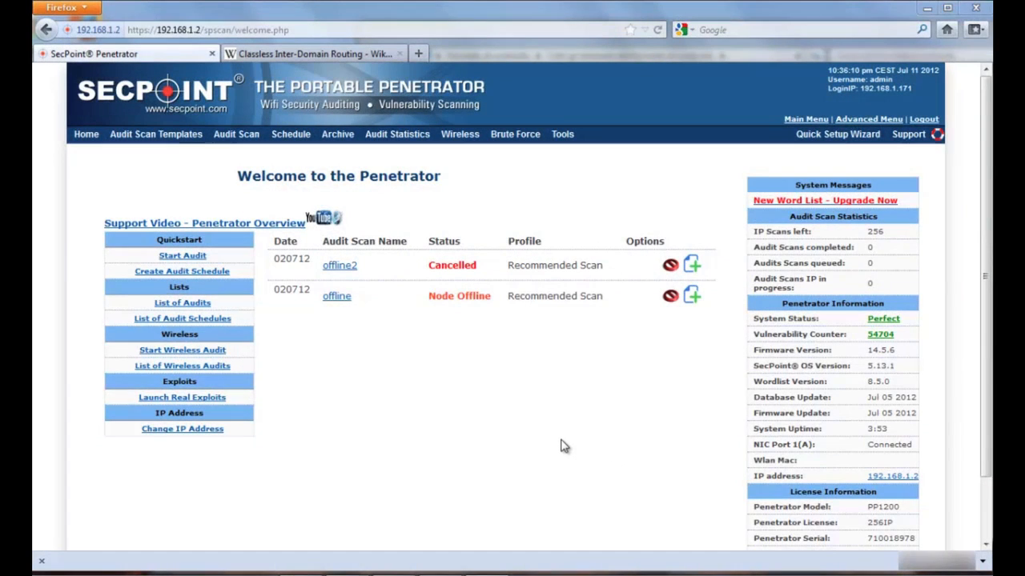
mouse_move(560, 445)
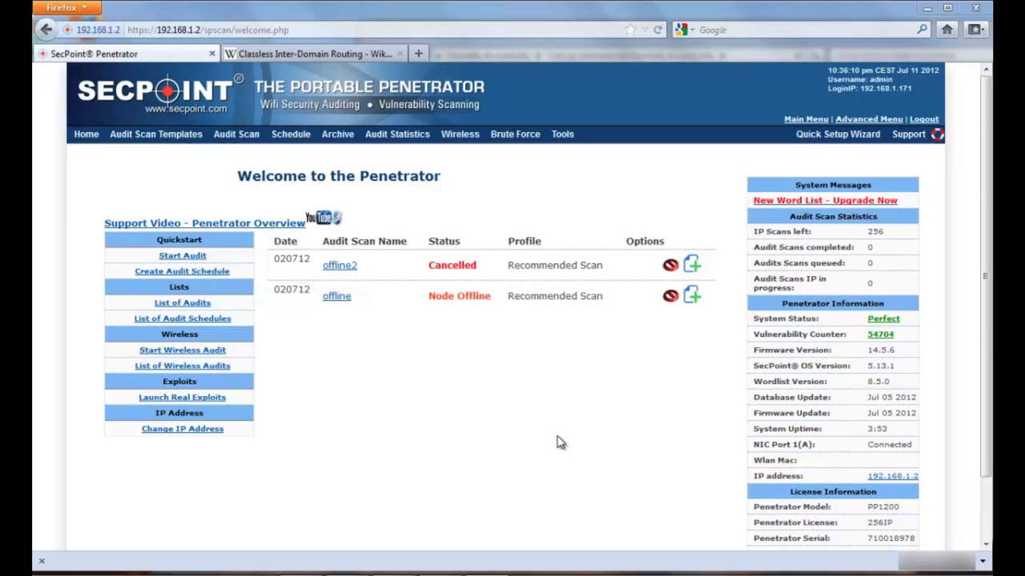
mouse_move(372, 356)
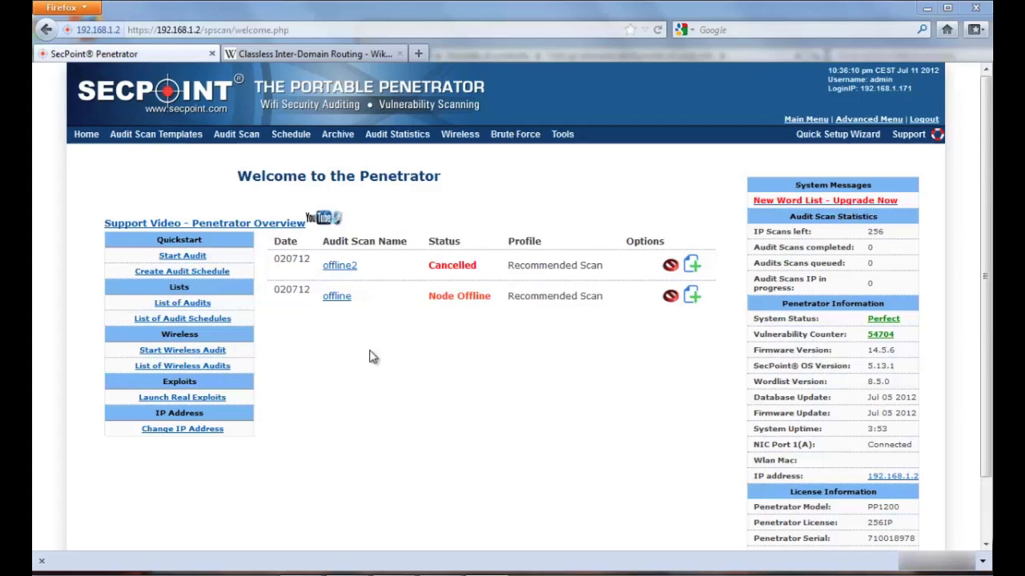
Step: Create a new audit scan template named 'fw14.5' and advance to the IP address step
click(156, 134)
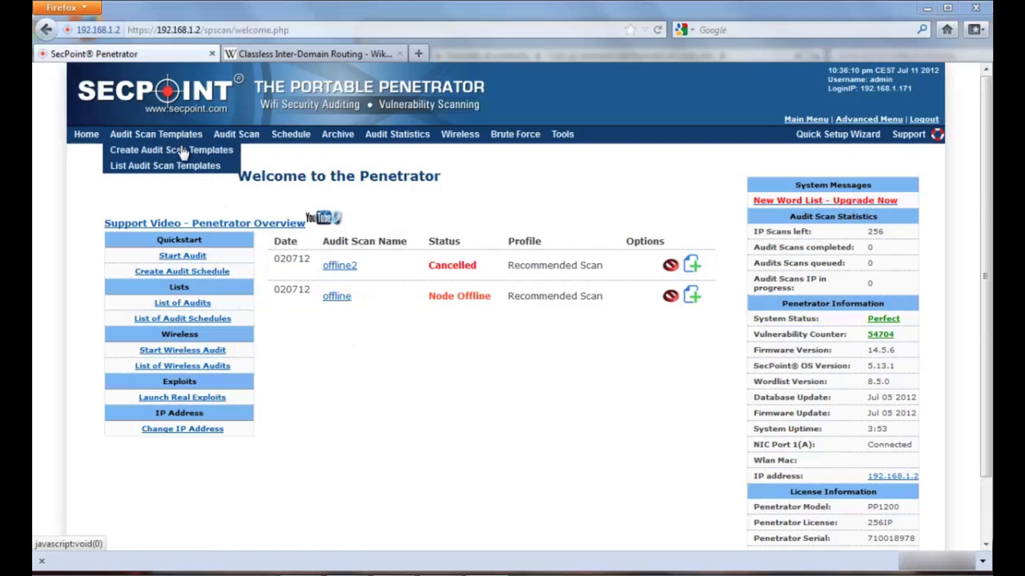
click(170, 149)
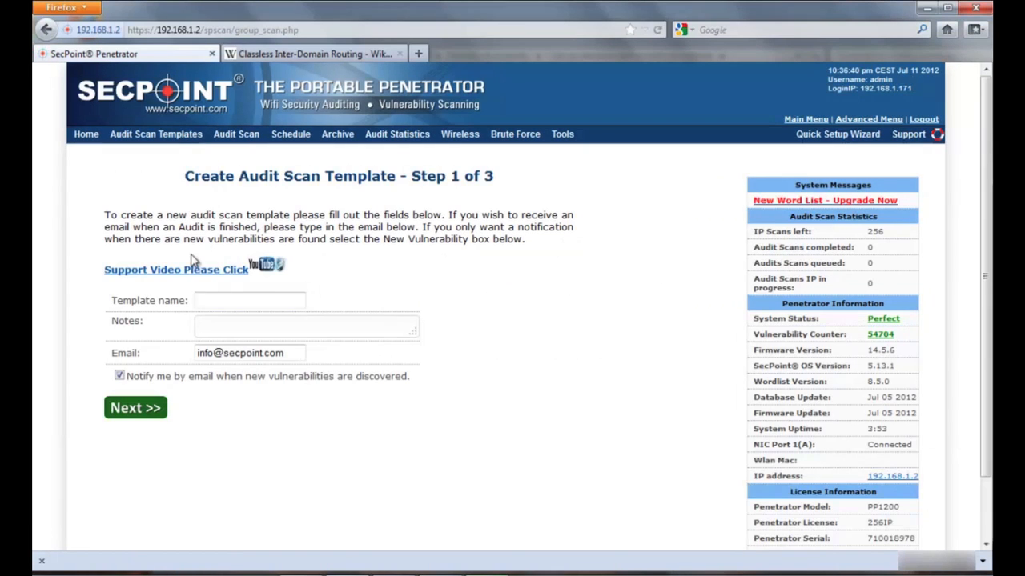
click(249, 300)
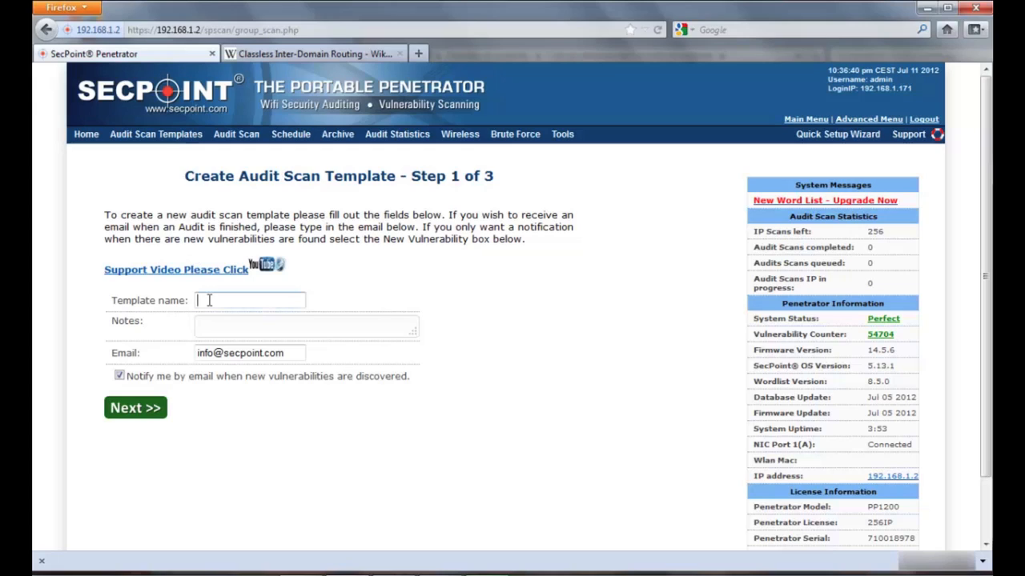
text(fw14.5)
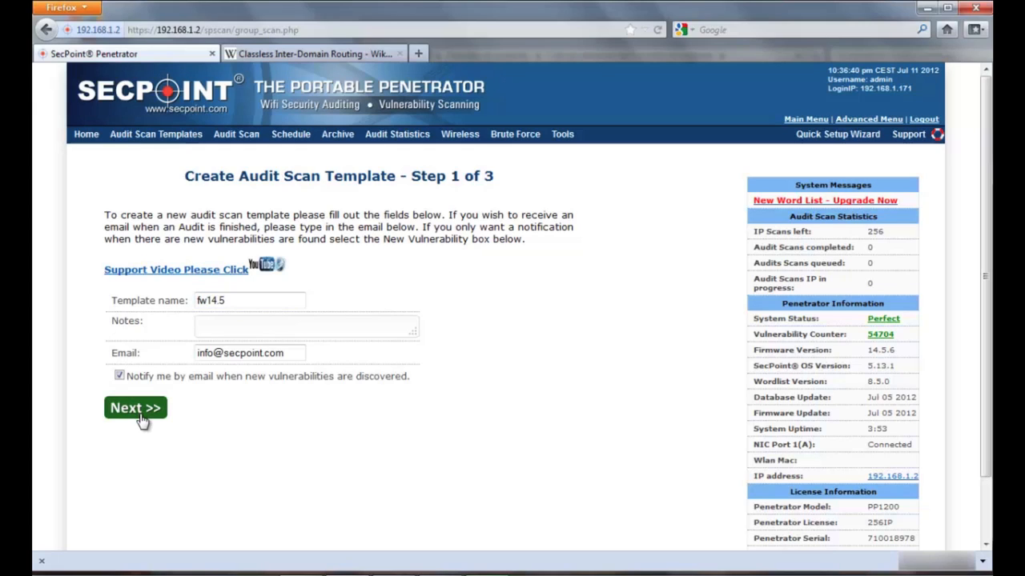
click(135, 407)
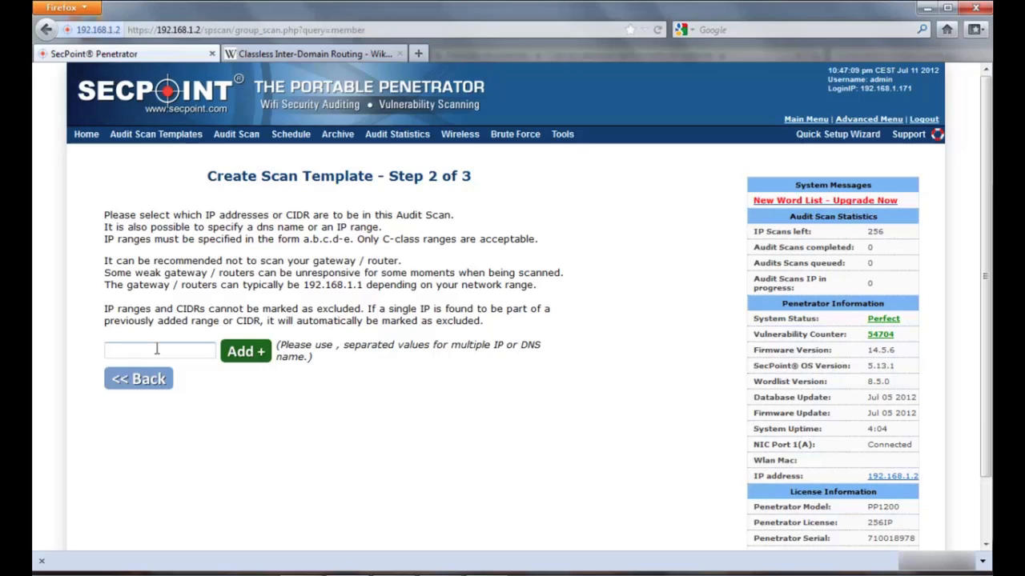
Step: Add the 92.0.2.0/24 range to the template from the suggestions
text(9)
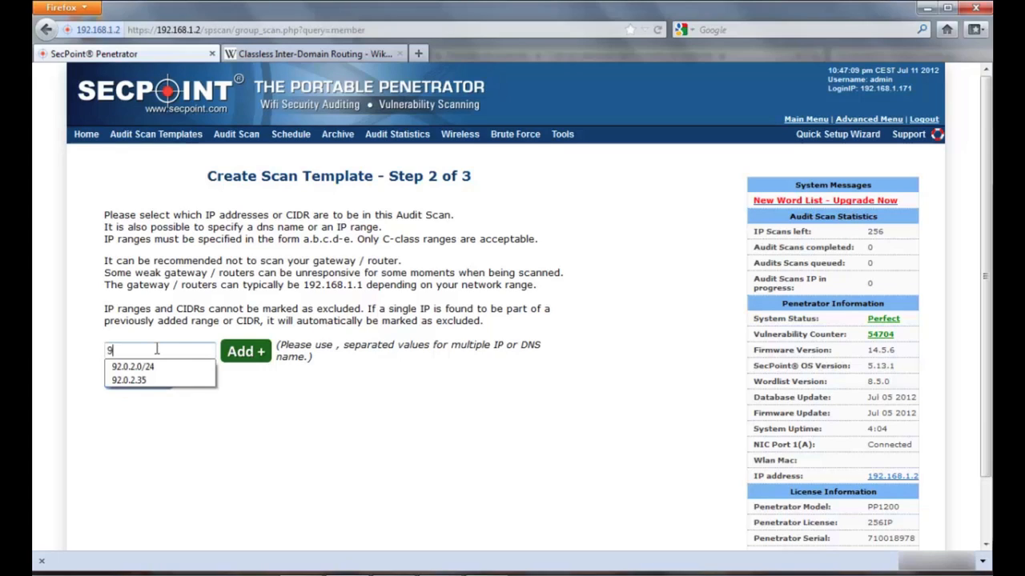
click(131, 367)
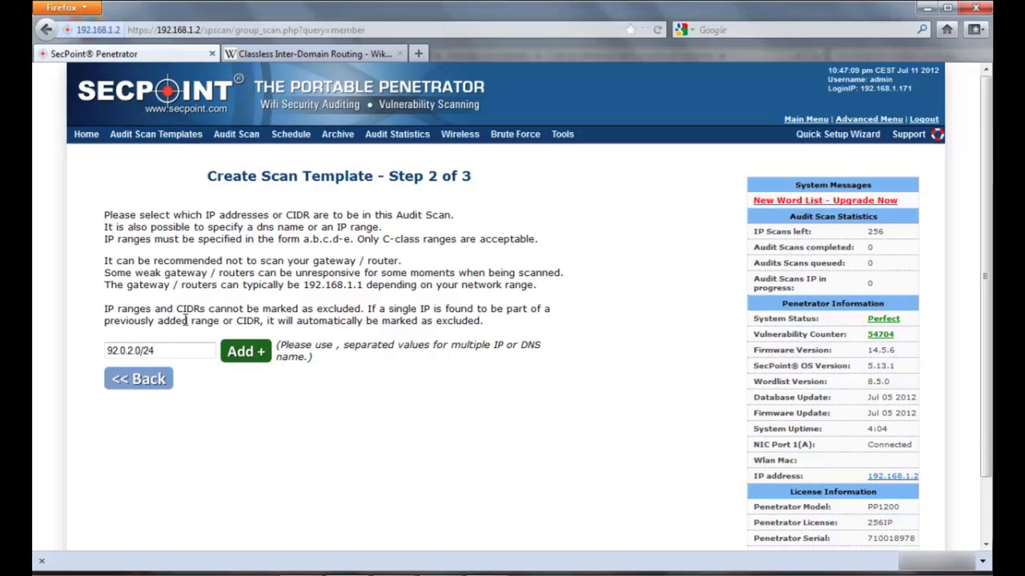
click(245, 351)
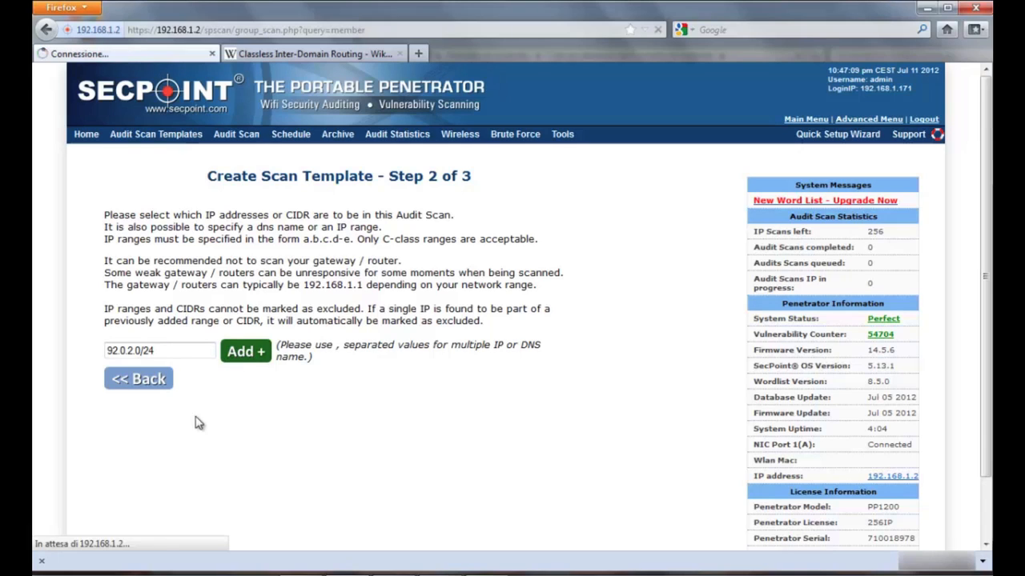
Step: Add the single IP 92.0.2.35, automatically marked excluded
click(245, 350)
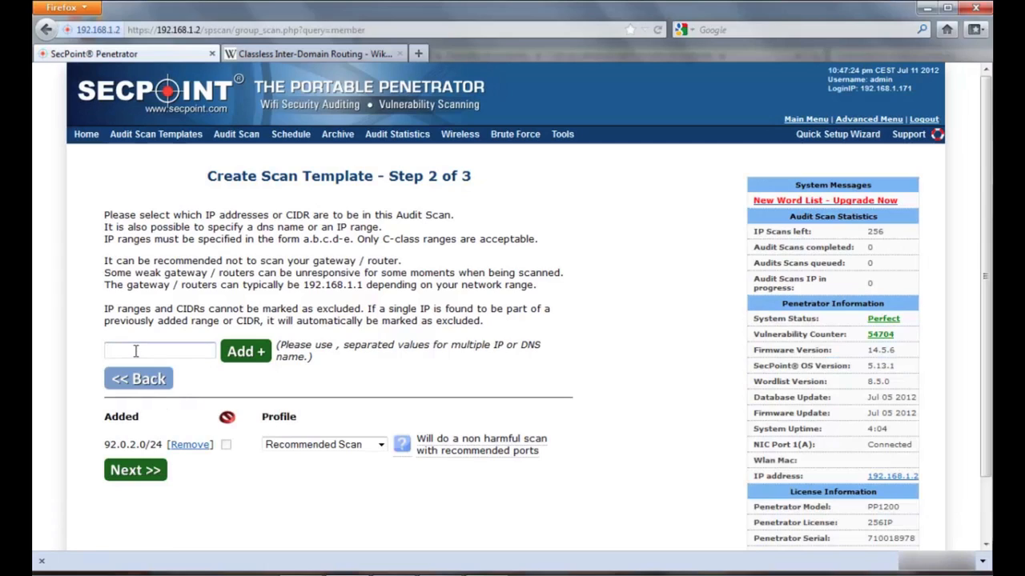
text(92.0.2.35)
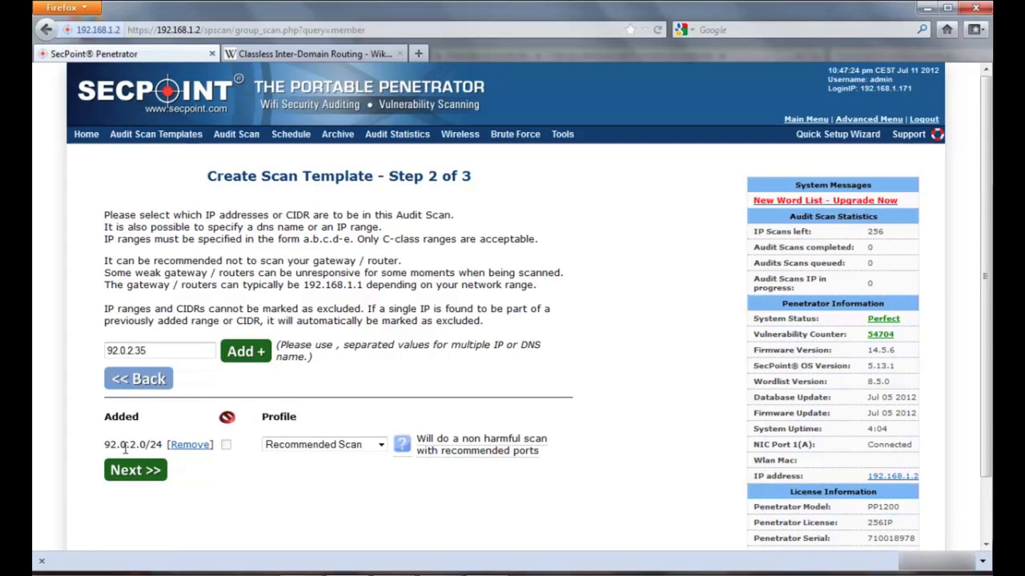
mouse_move(205, 378)
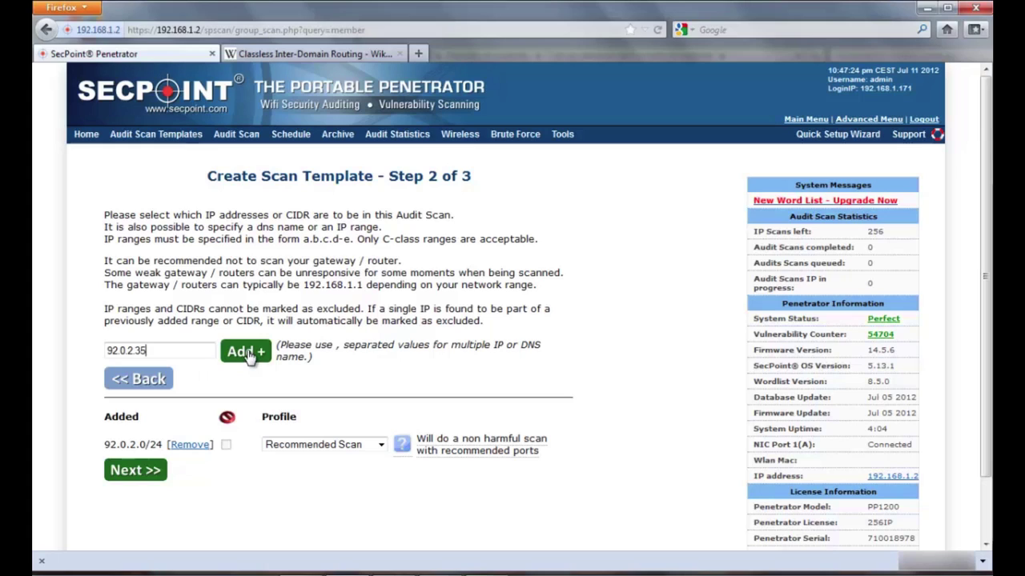
click(245, 351)
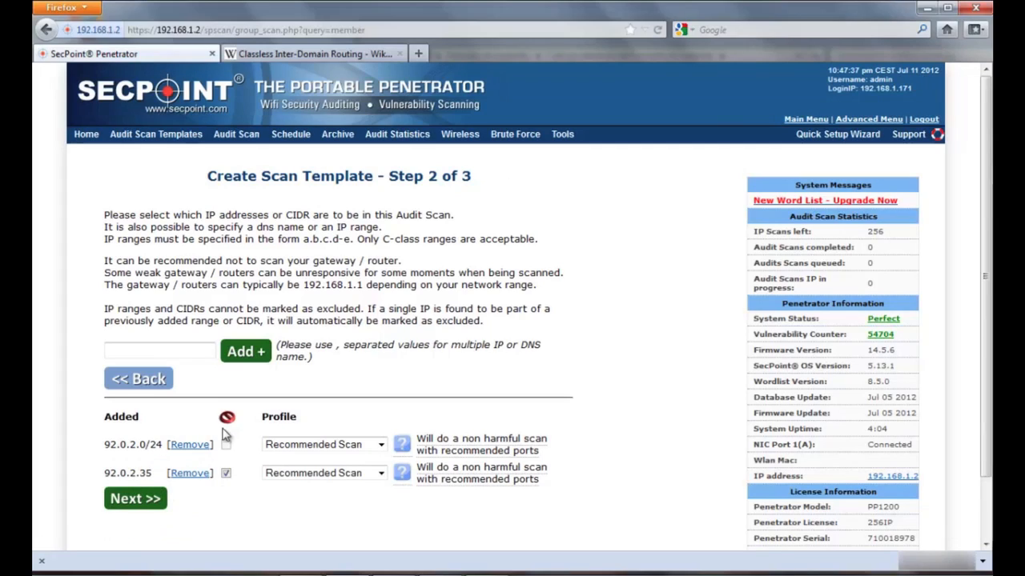
mouse_move(226, 417)
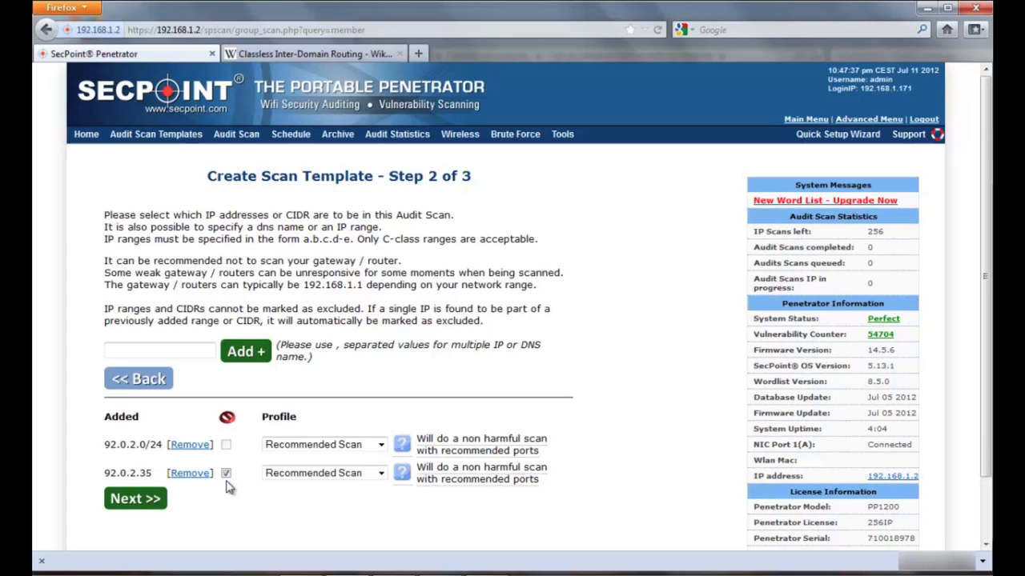
mouse_move(182, 482)
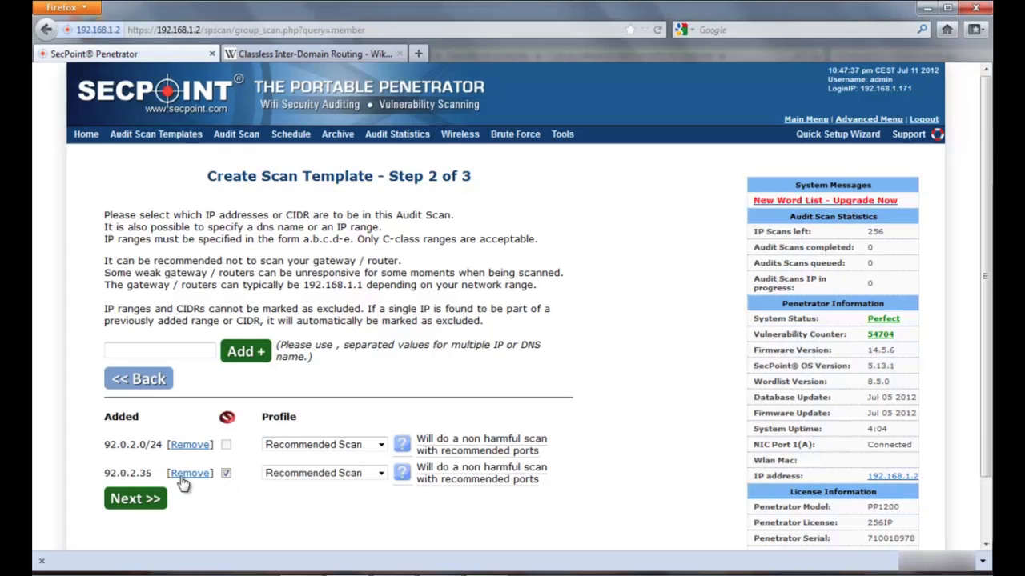
mouse_move(160, 470)
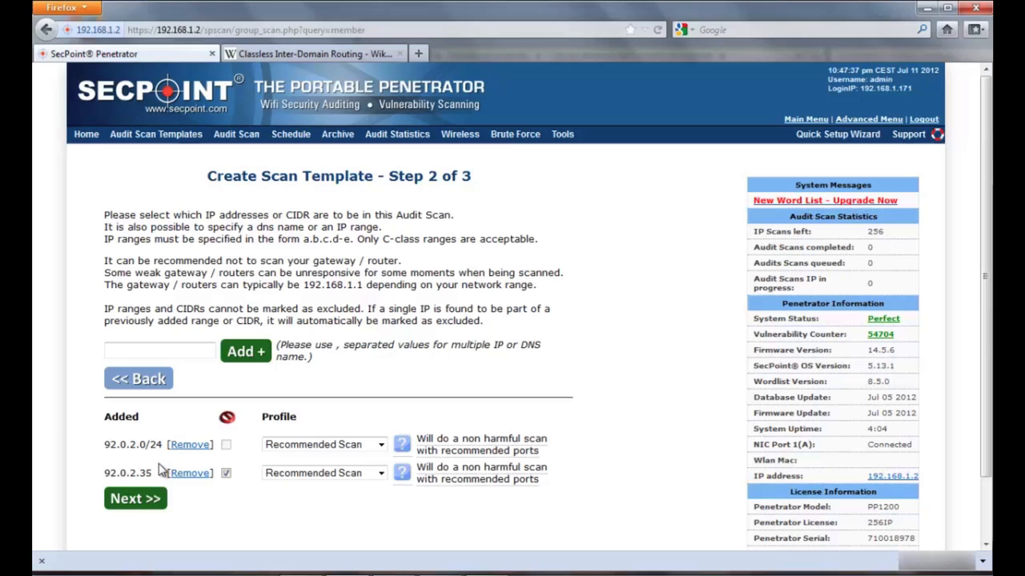
double_click(130, 474)
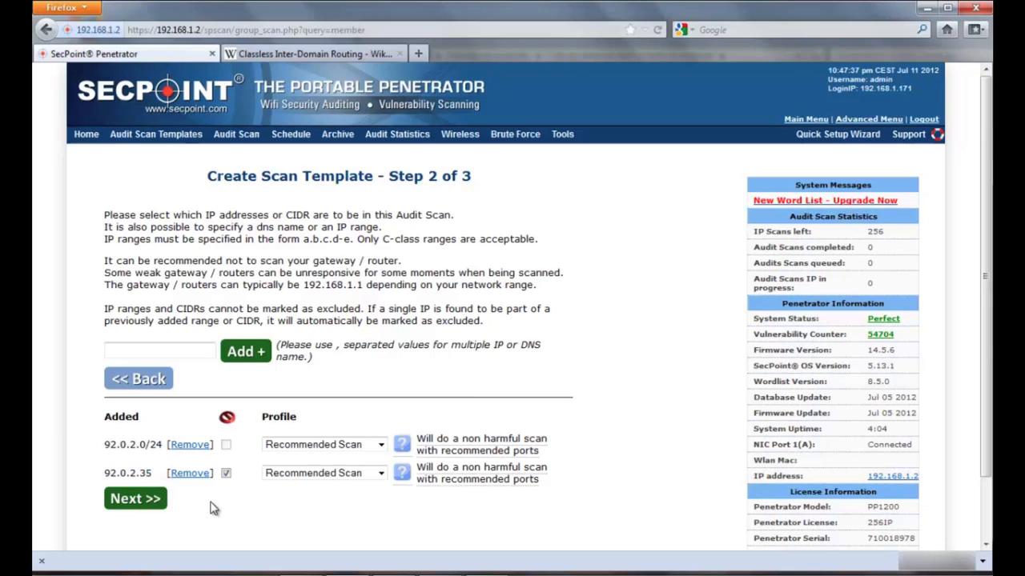
mouse_move(235, 175)
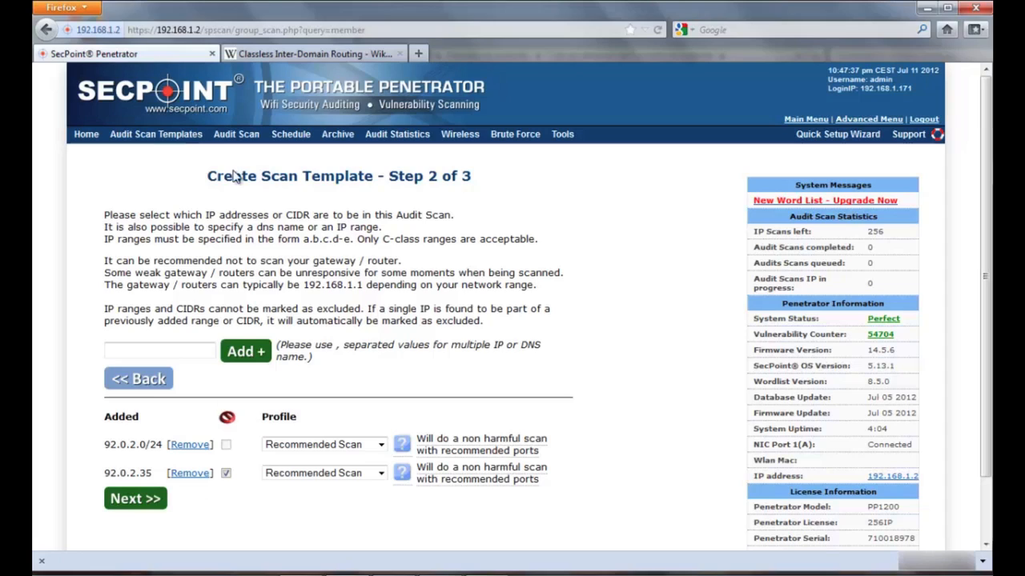
click(235, 134)
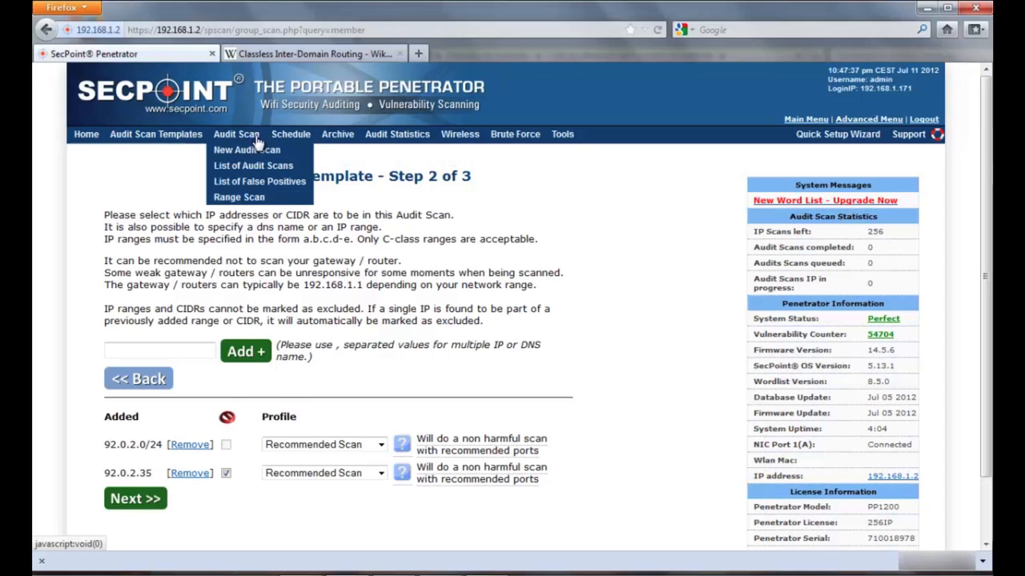
mouse_move(291, 134)
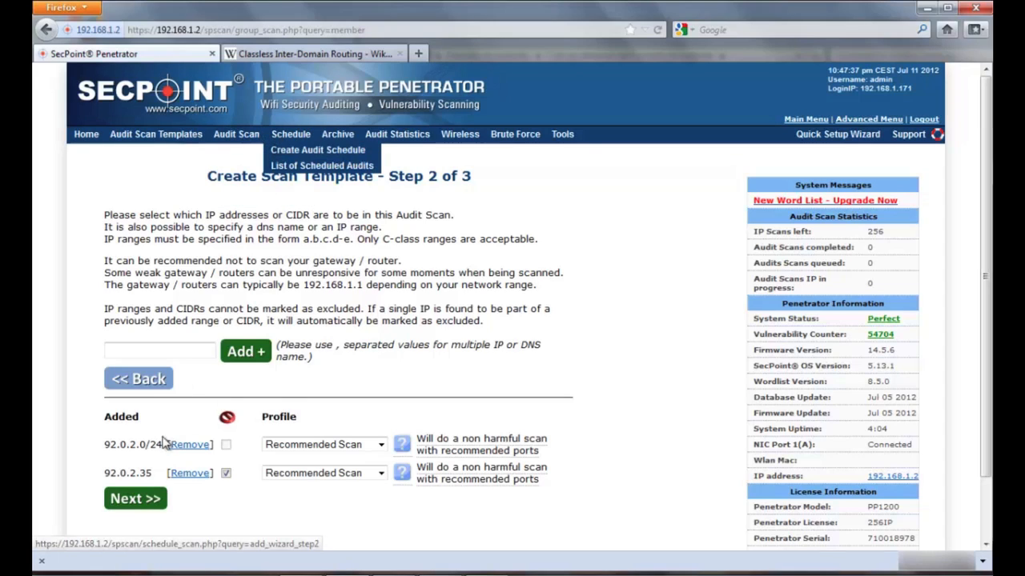
click(158, 351)
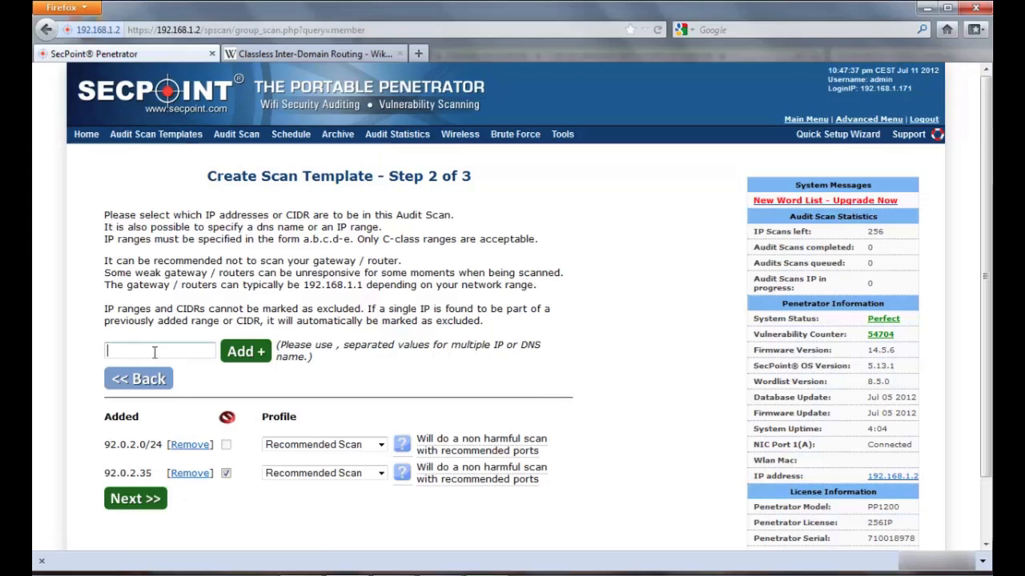
Step: Add the range 78.0.10.0-120 from autocomplete to the template
text(7)
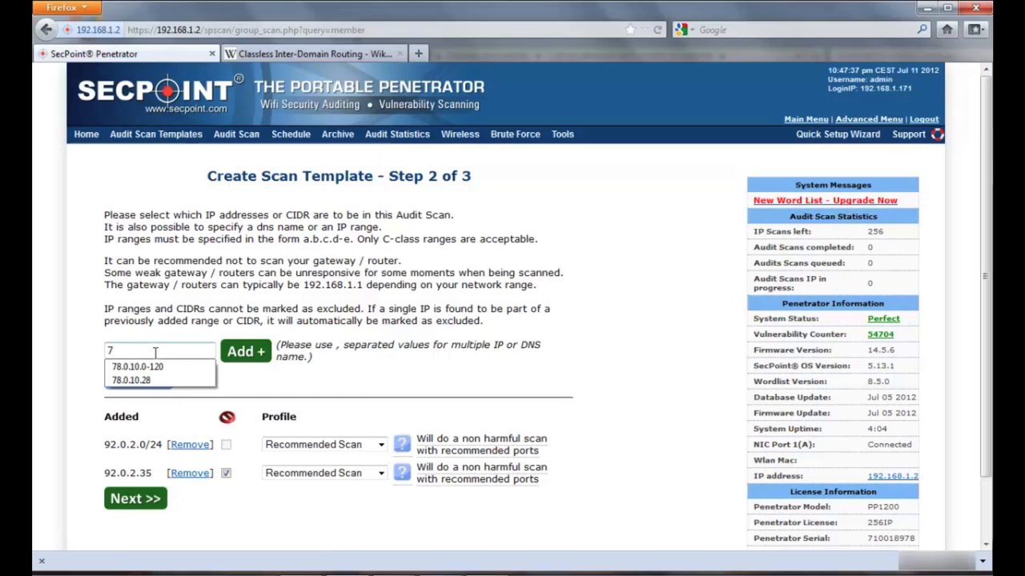
click(137, 366)
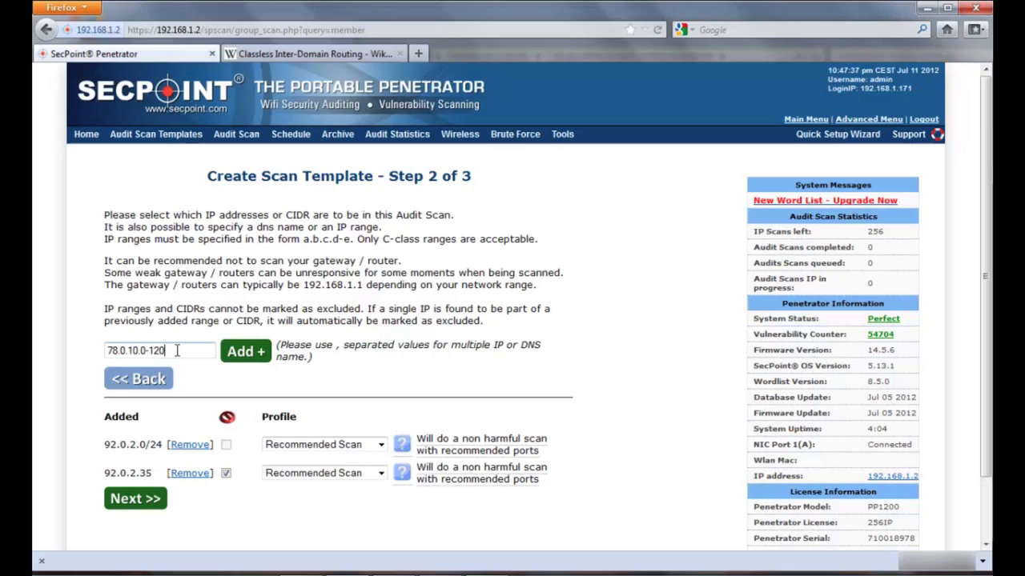
click(246, 350)
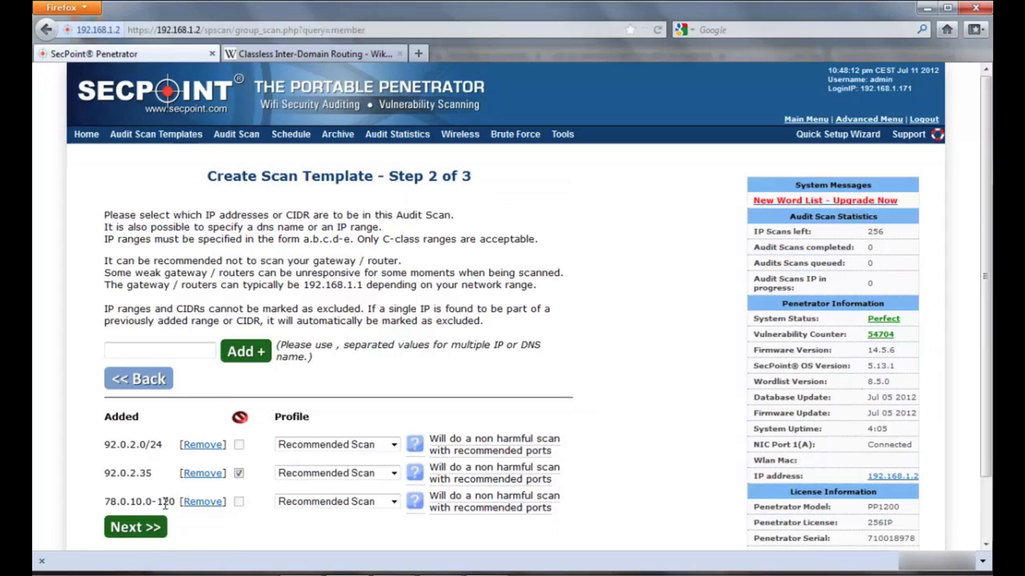
mouse_move(149, 501)
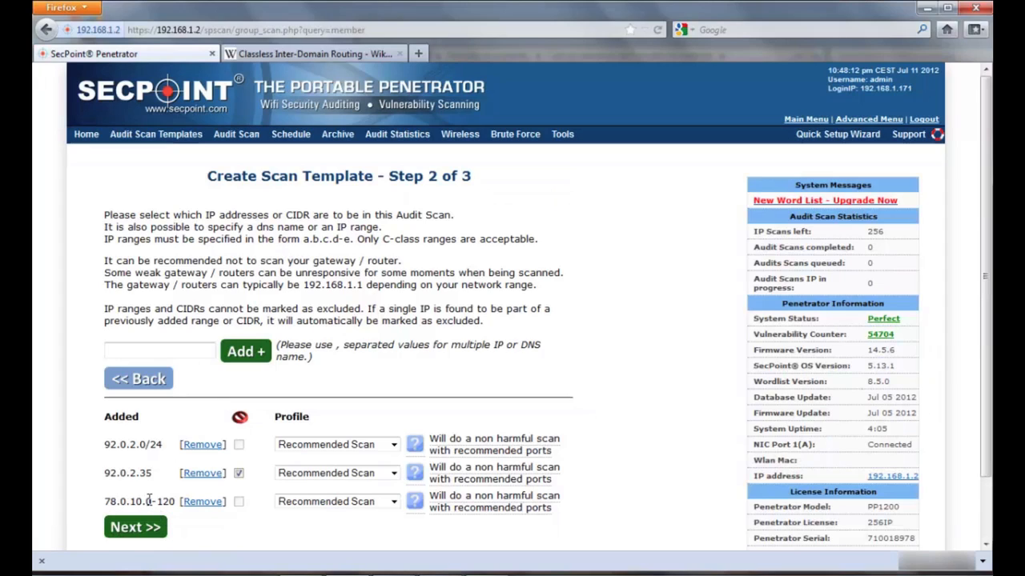
Step: Add the IP 78.0.10.28 from autocomplete, marked excluded
double_click(156, 501)
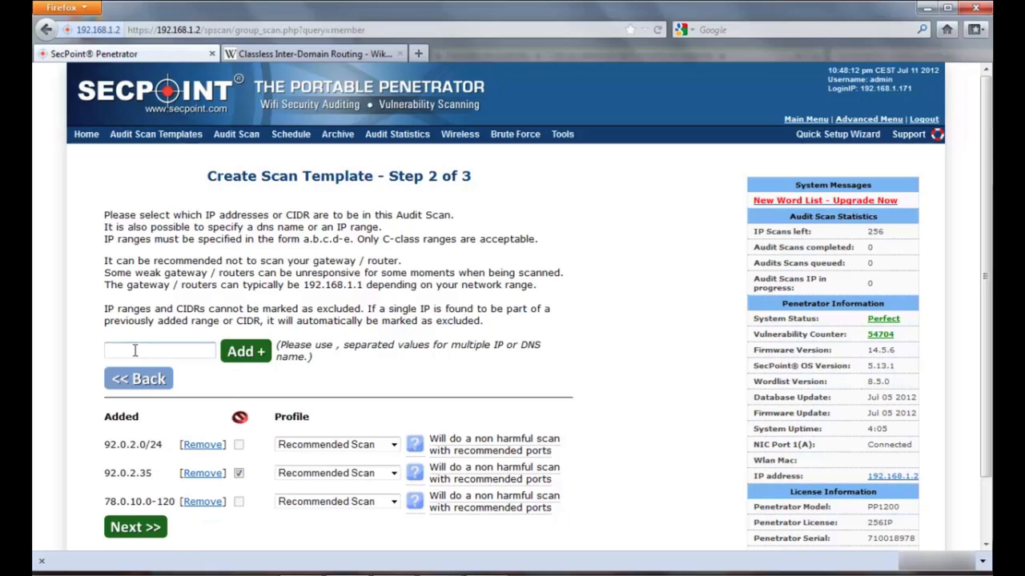
text(7)
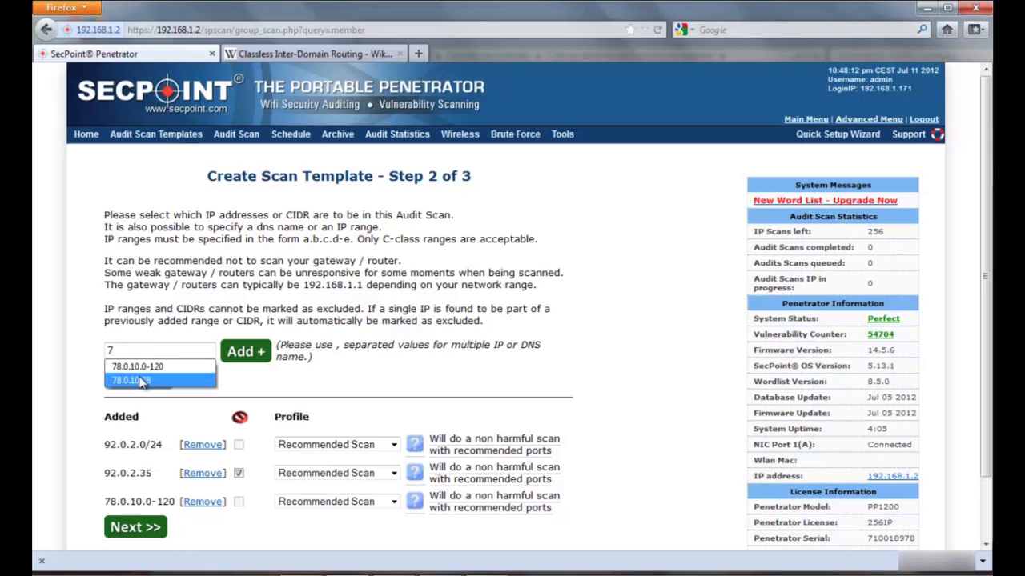
click(136, 380)
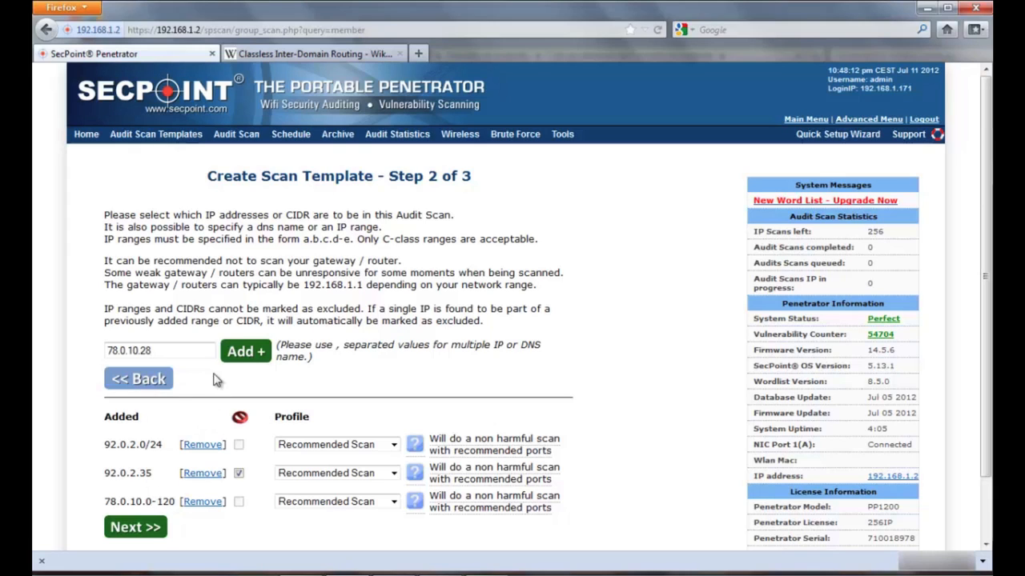
click(245, 351)
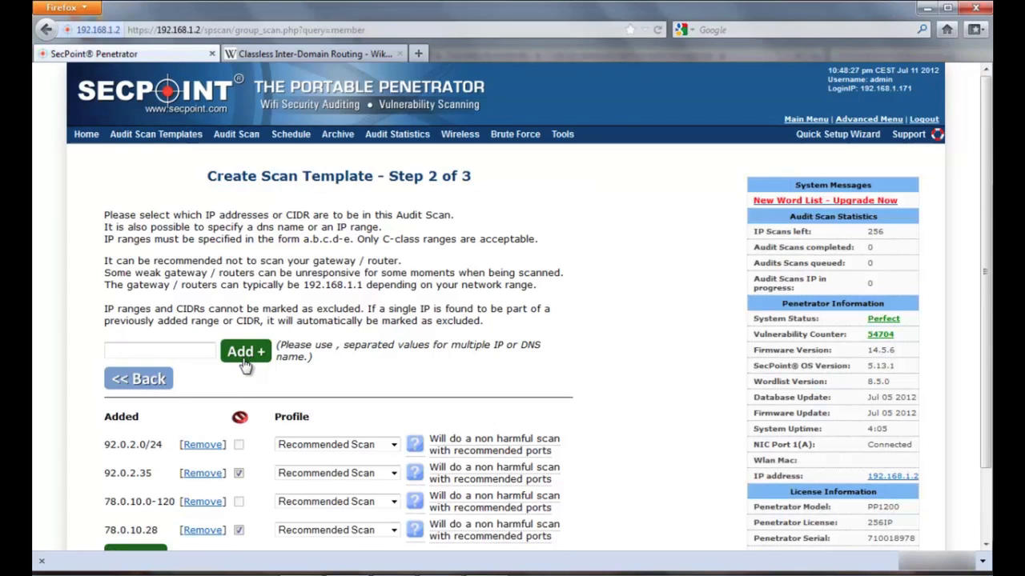
mouse_move(250, 540)
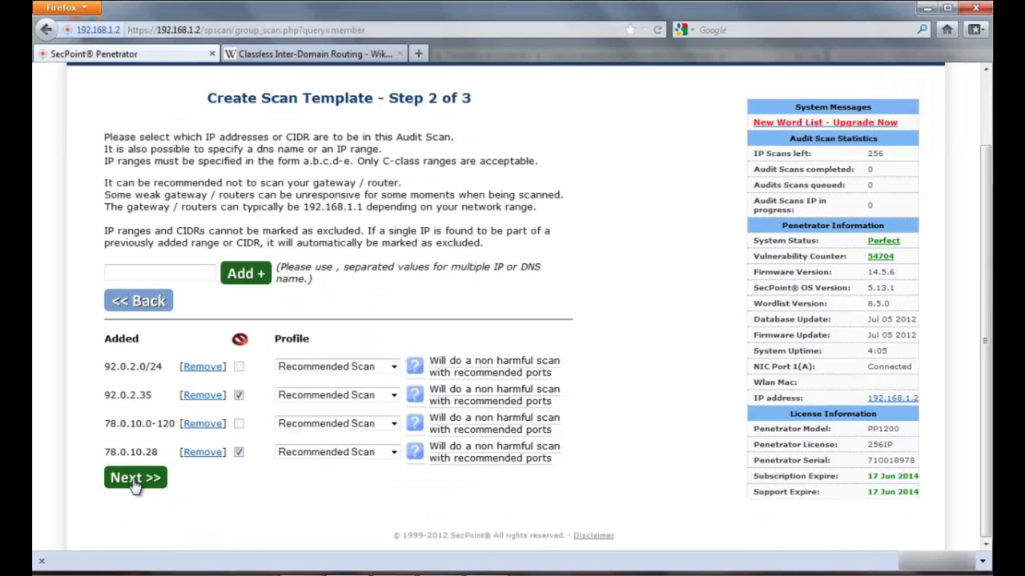
Step: Review the summary, create the fw14.5 template, and reopen it at step 2
click(135, 477)
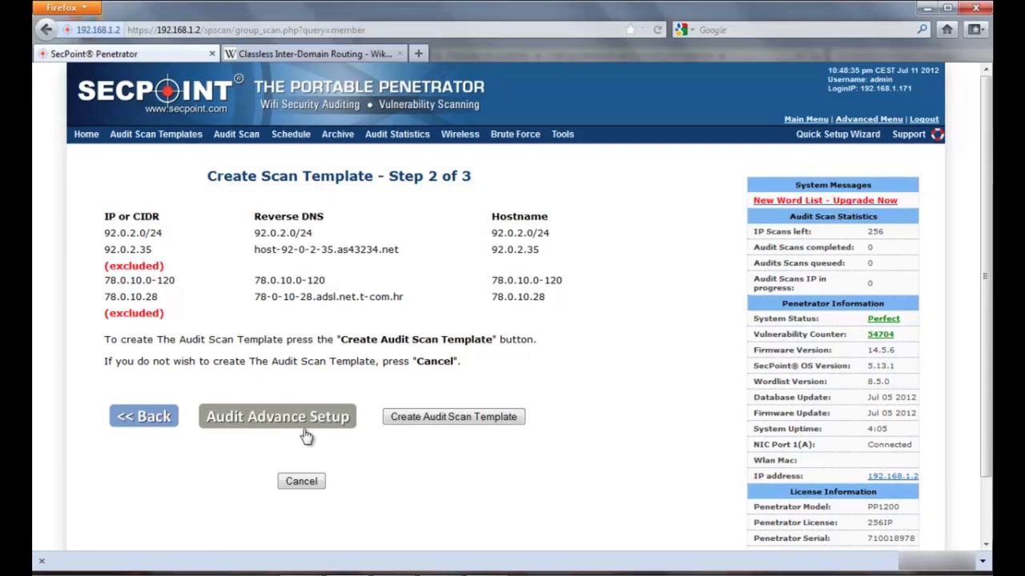
click(454, 417)
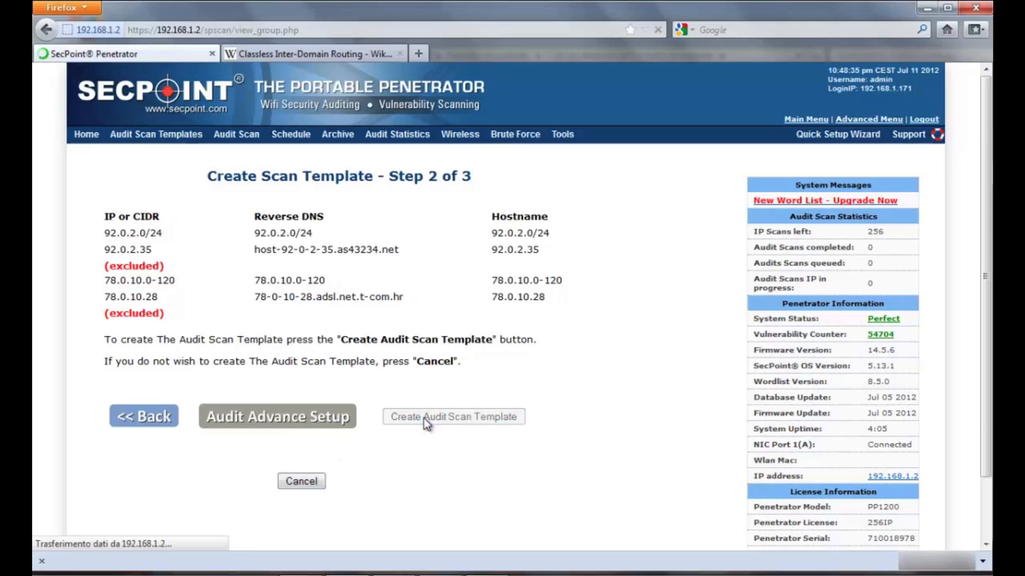
click(453, 416)
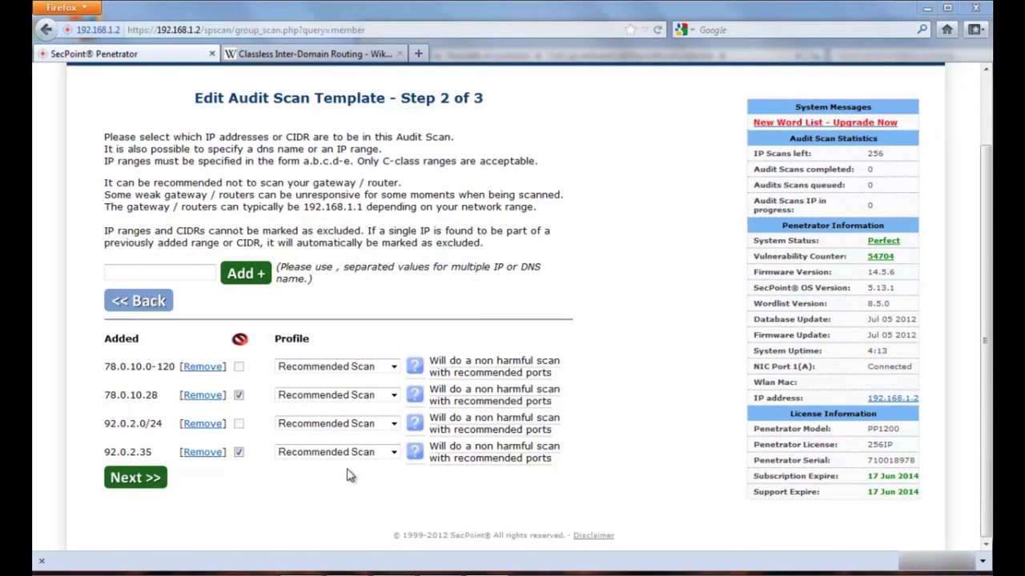
mouse_move(342, 474)
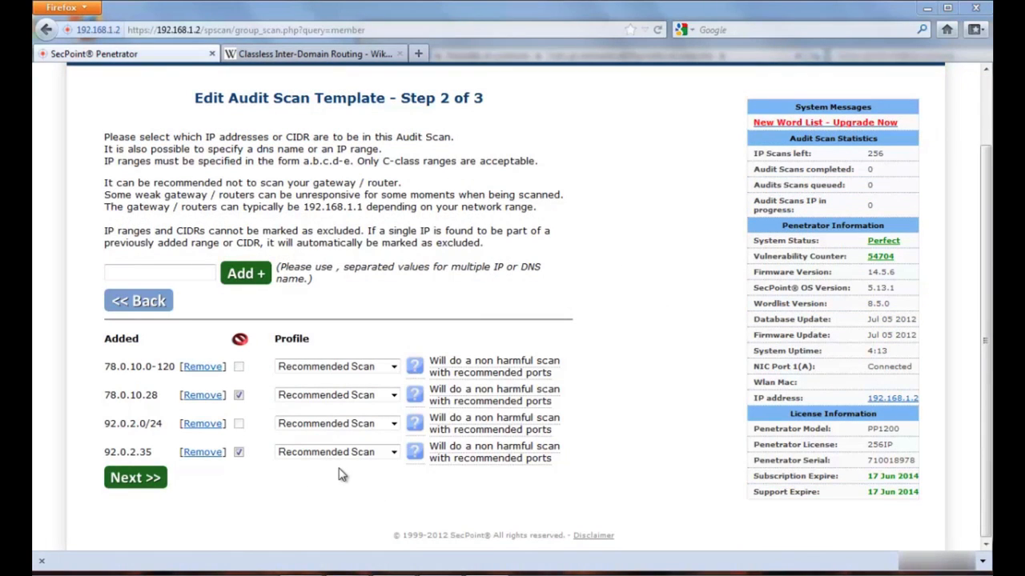
Step: Paste the comma-separated 192.168.2.x address list into the IP field and add it
click(160, 272)
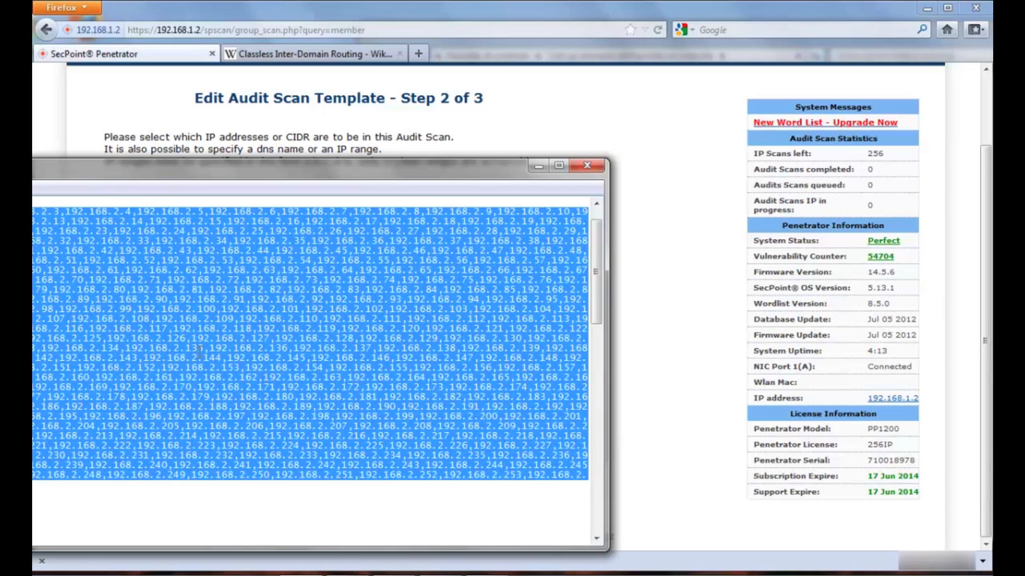
mouse_move(229, 13)
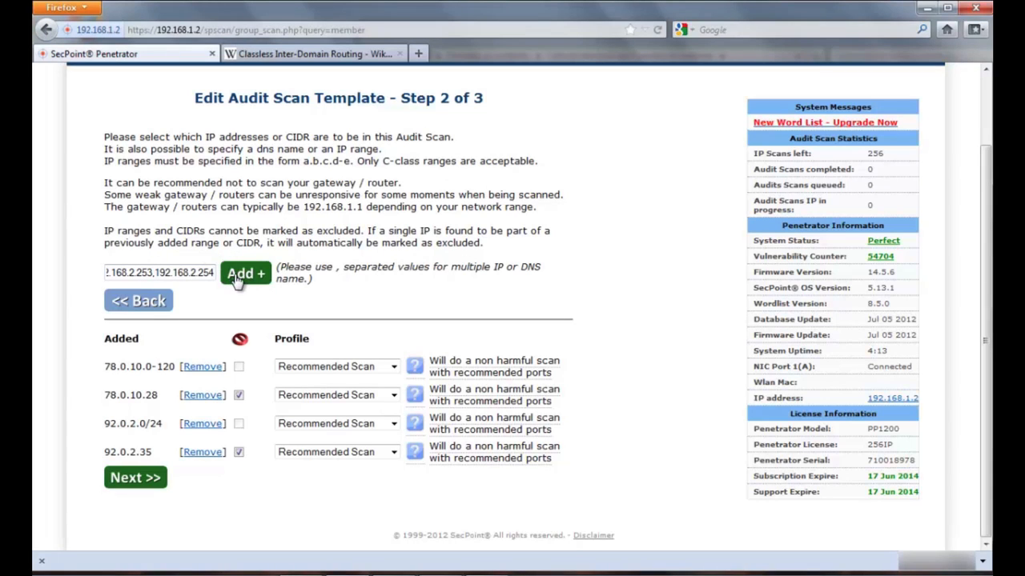
click(246, 274)
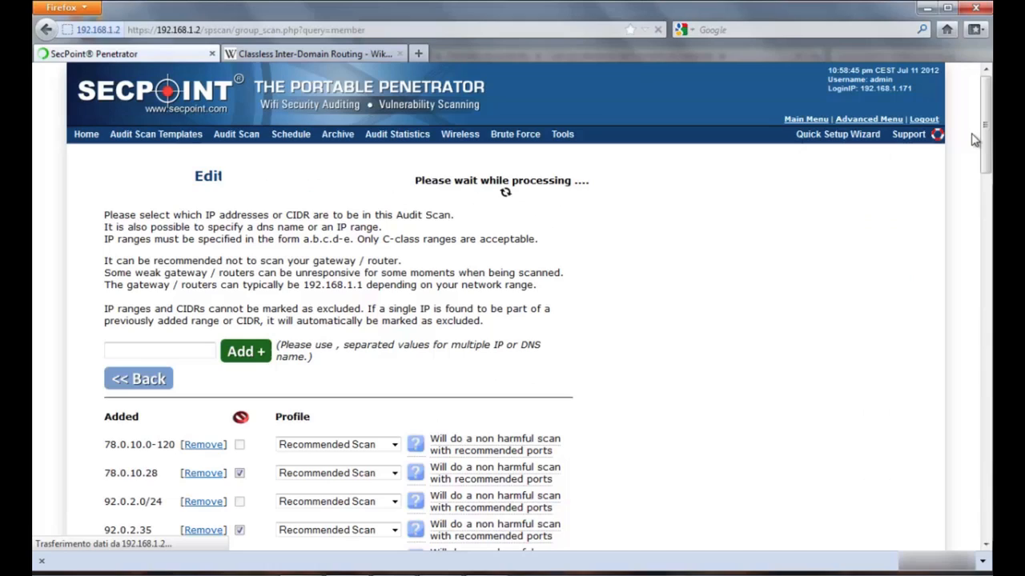
Step: Tick the exclude box for 78.0.10.28 in the four-target list
scroll(down, 3)
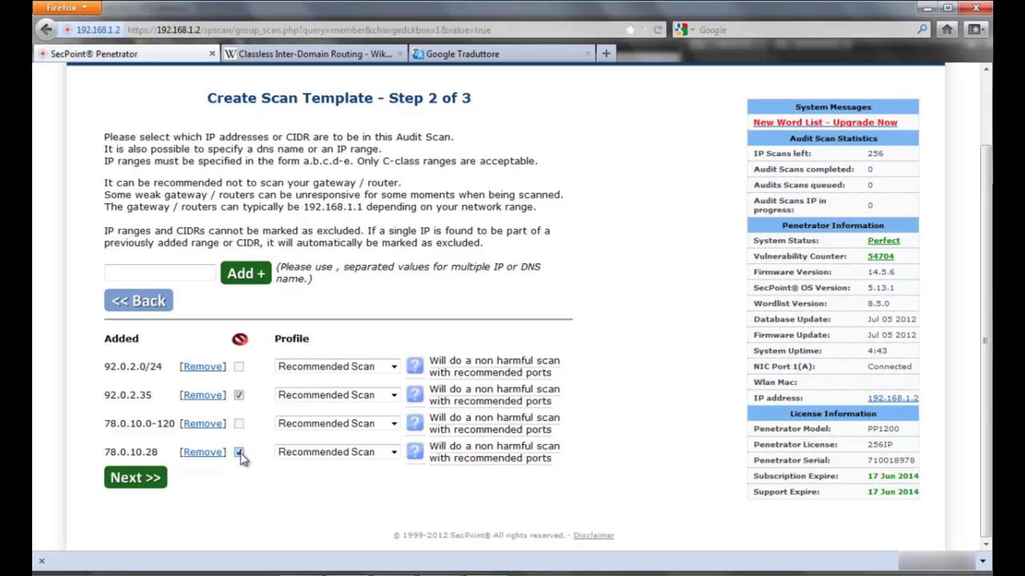
click(238, 452)
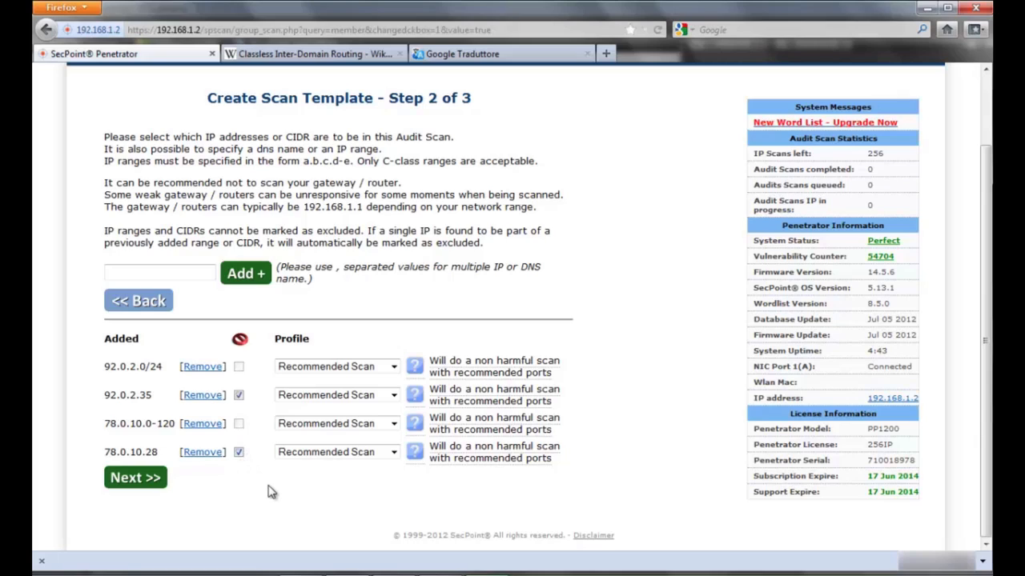